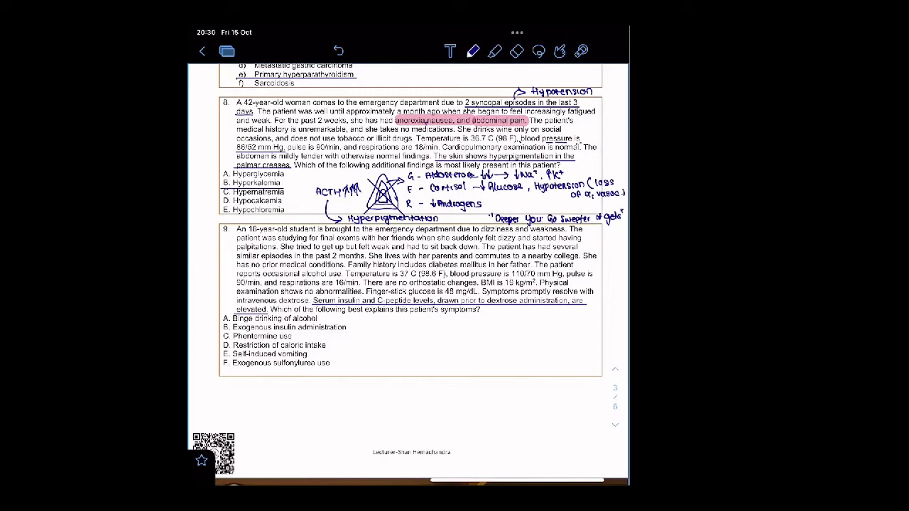
{"action": "mouse_move", "coordinate": [236, 412]}
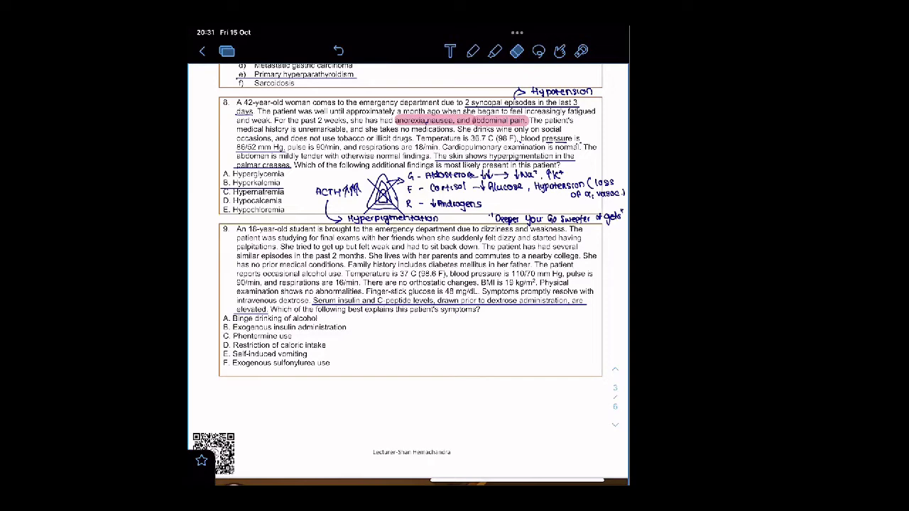
Scroll the case PDF so question 9 and the Endocrinology 101 banner are both visible
{"action": "left_click", "coordinate": [473, 51]}
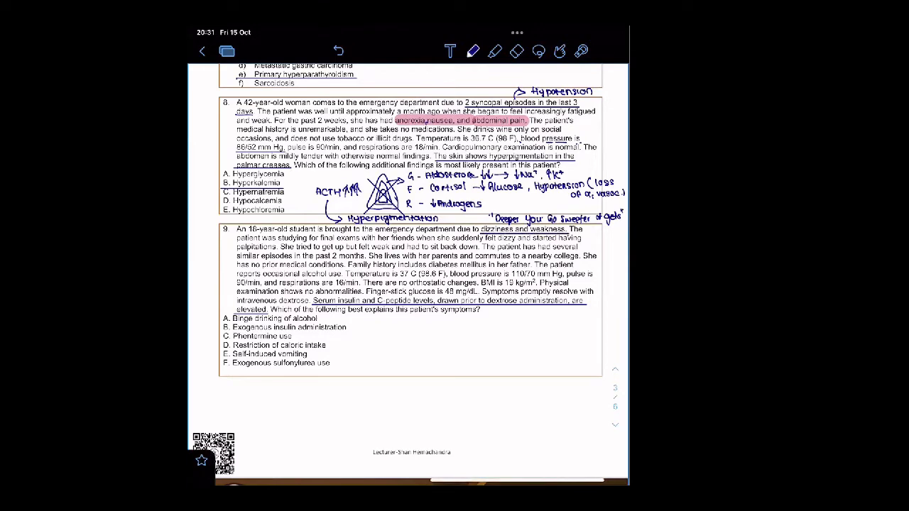
{"action": "scroll", "scroll_direction": "down", "scroll_amount": 3}
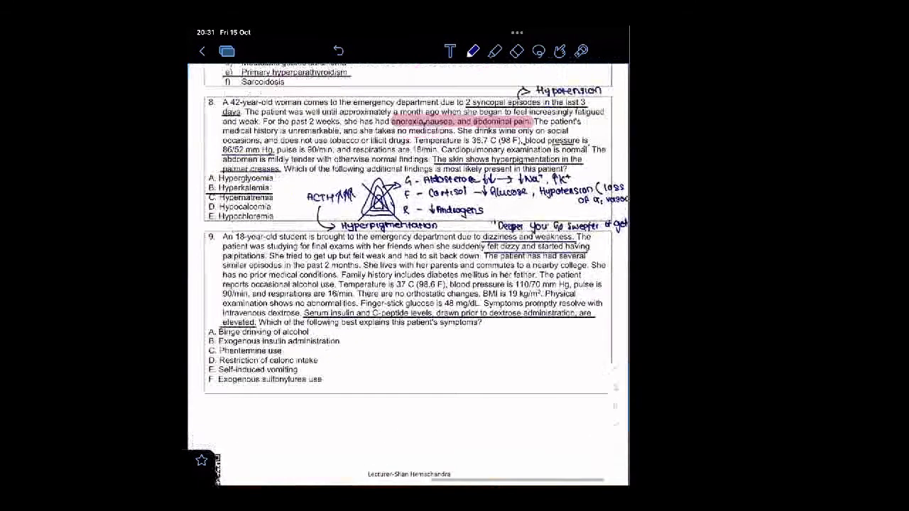
{"action": "scroll", "scroll_direction": "up", "scroll_amount": 3}
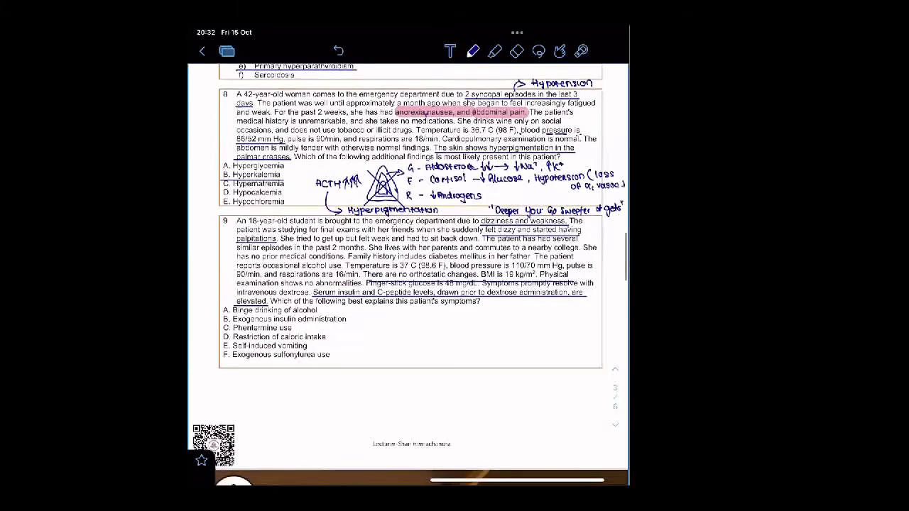
{"action": "scroll", "scroll_direction": "up", "scroll_amount": 3}
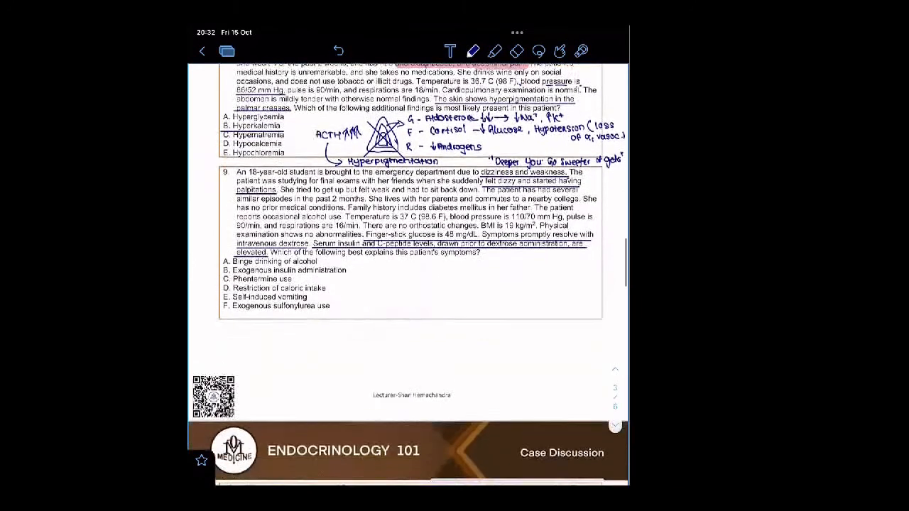
{"action": "scroll", "scroll_direction": "down", "scroll_amount": 3}
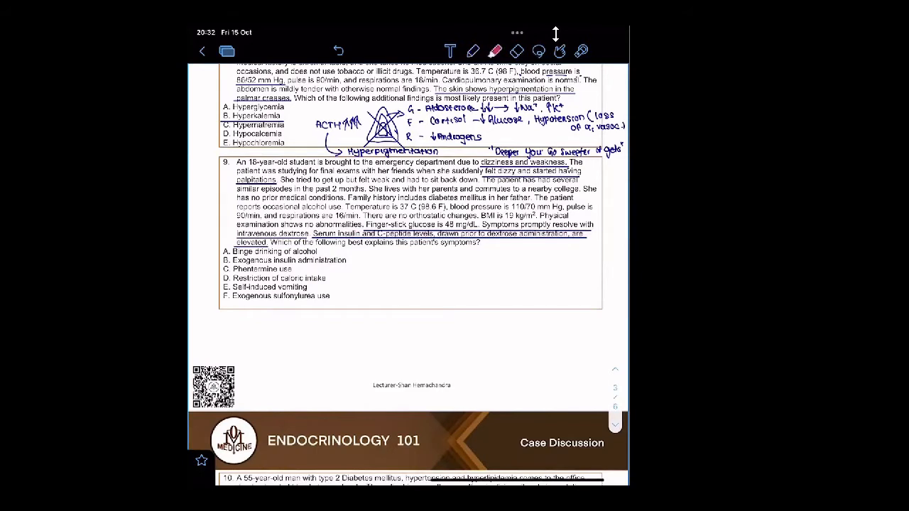
{"action": "left_click", "coordinate": [476, 253]}
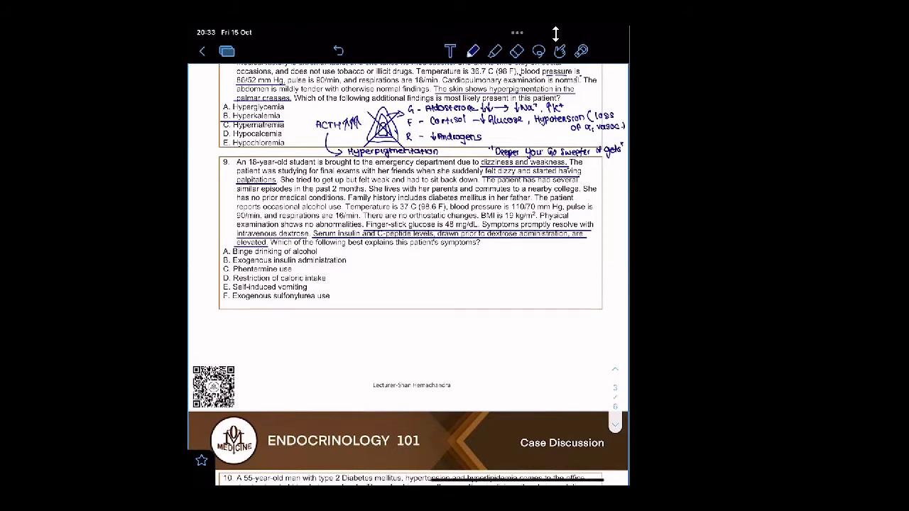
Handwrite 'Exogenous insulin → no C-peptide' beside question 9's answer choices
{"action": "type", "text": "Exogenous"}
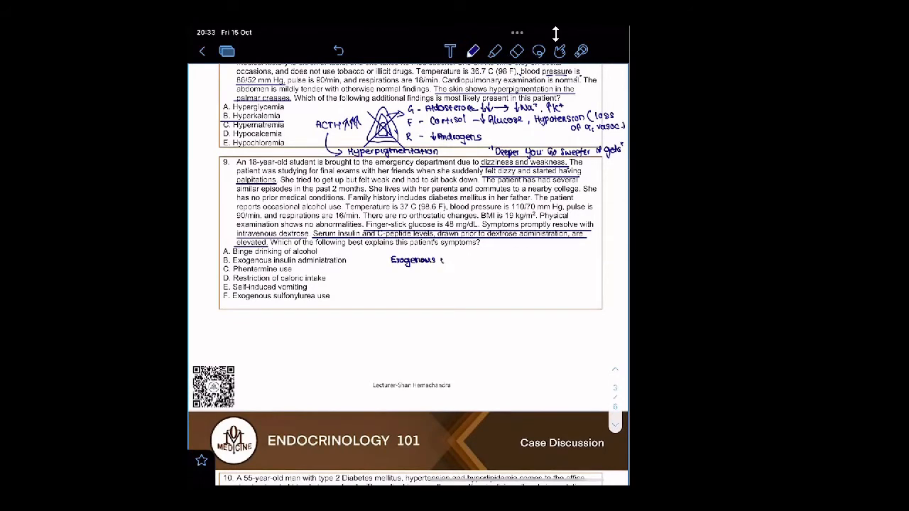
{"action": "type", "text": "insulin"}
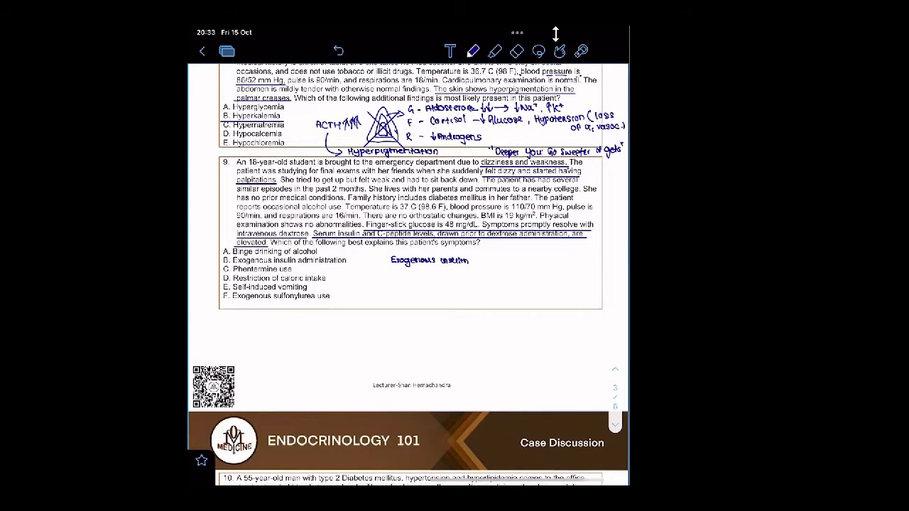
{"action": "left_click_drag", "start_coordinate": [457, 261], "coordinate": [483, 262]}
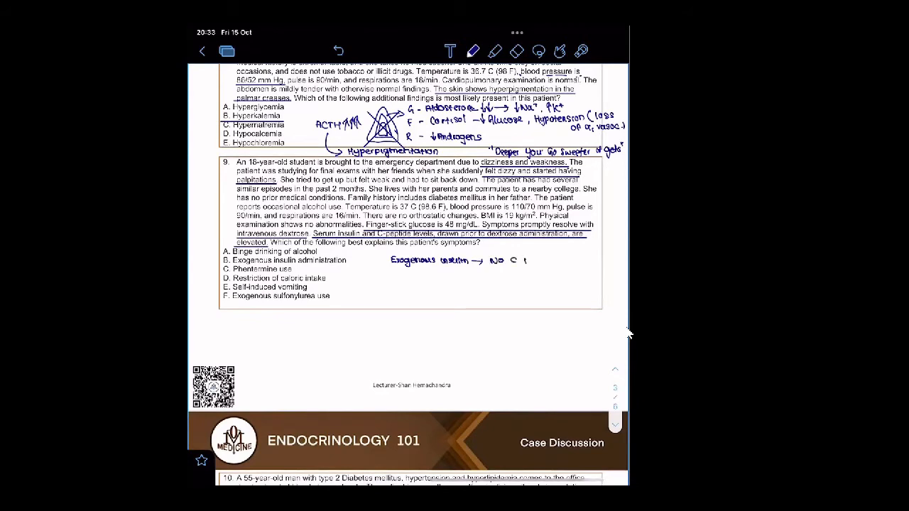
{"action": "type", "text": "peptide elevation"}
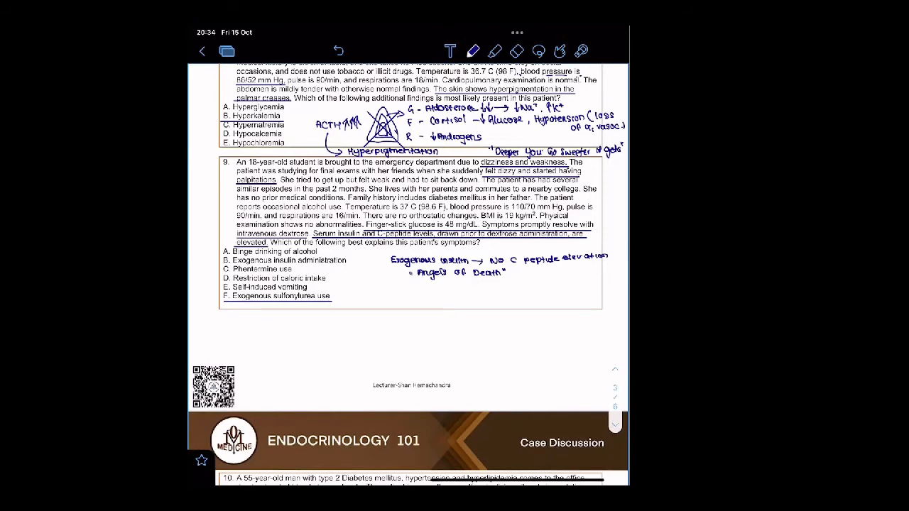
Draw an arrow from option F and handwrite 'Produce insulin endogenously' beneath it
{"action": "left_click_drag", "start_coordinate": [324, 313], "coordinate": [344, 310]}
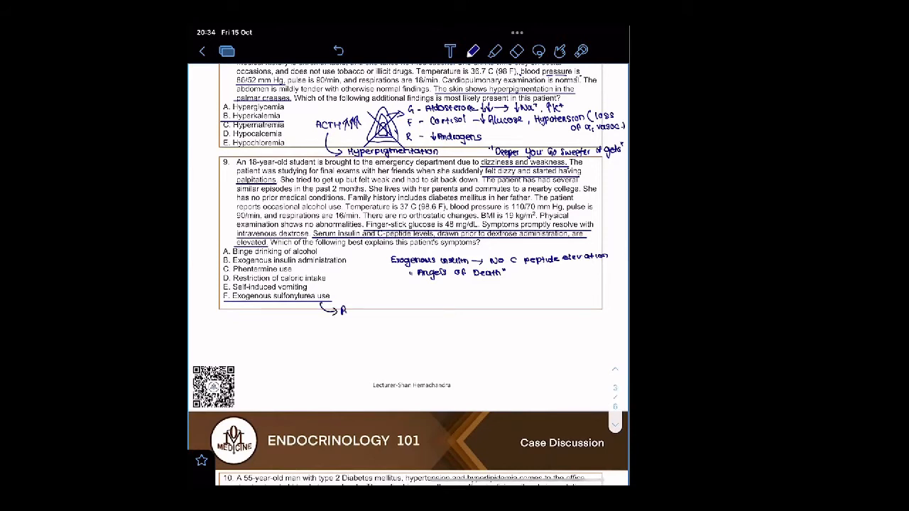
{"action": "type", "text": "Produce"}
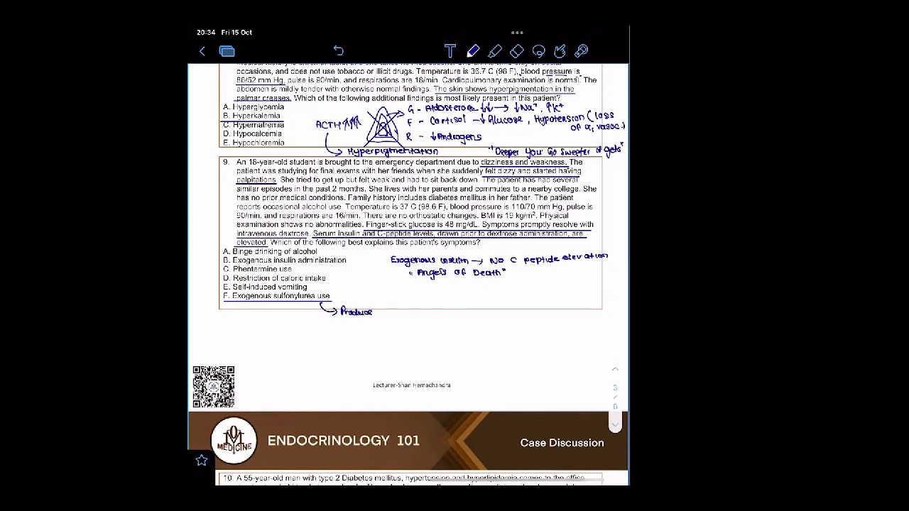
{"action": "type", "text": "insulin"}
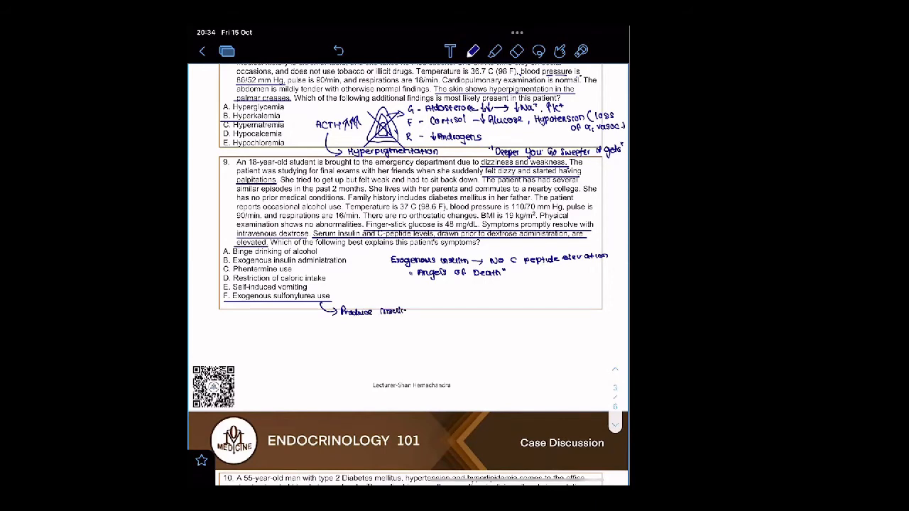
{"action": "type", "text": "endogenous"}
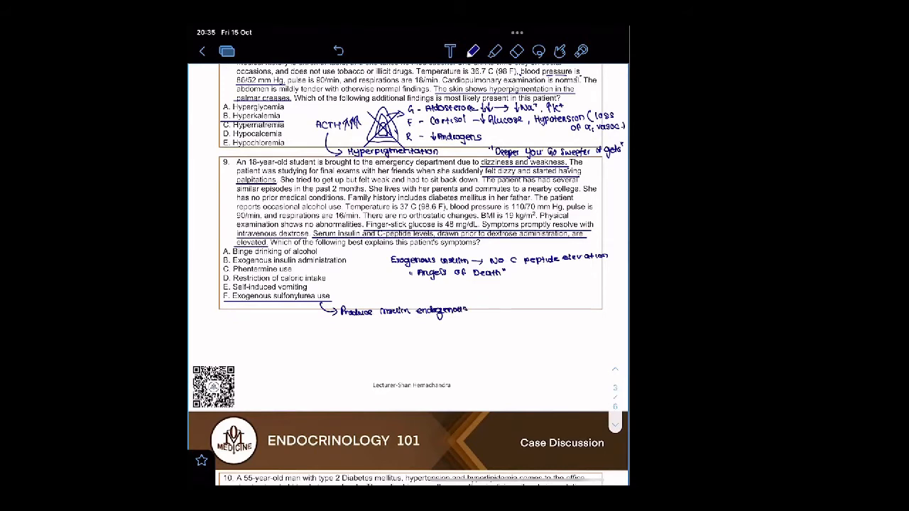
{"action": "type", "text": "ly"}
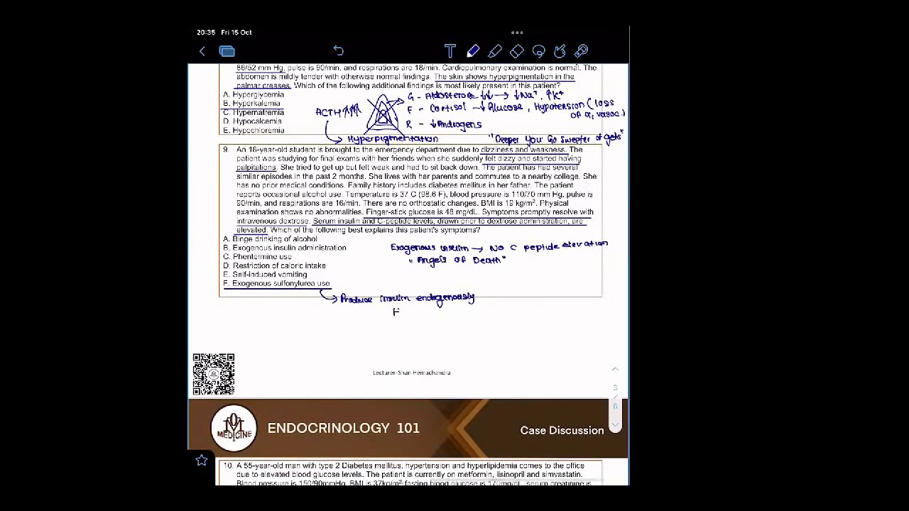
Handwrite 'Hypoglycemia' under the 'Produce insulin endogenously' note
{"action": "type", "text": "Hypo-"}
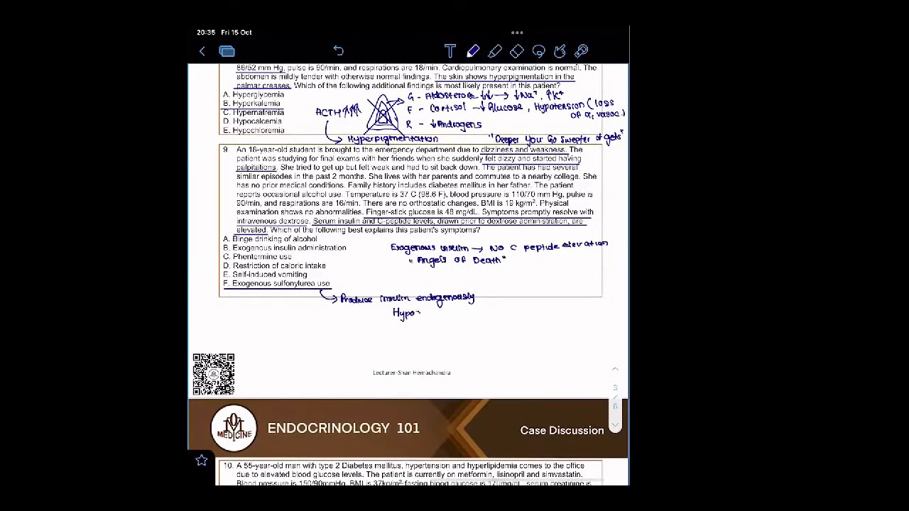
{"action": "type", "text": "lycemia"}
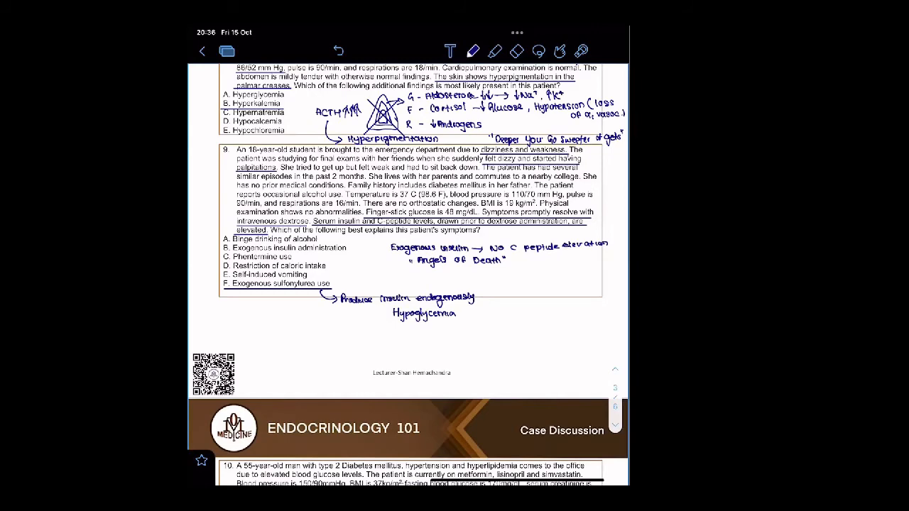
{"action": "scroll", "scroll_direction": "up", "scroll_amount": 3}
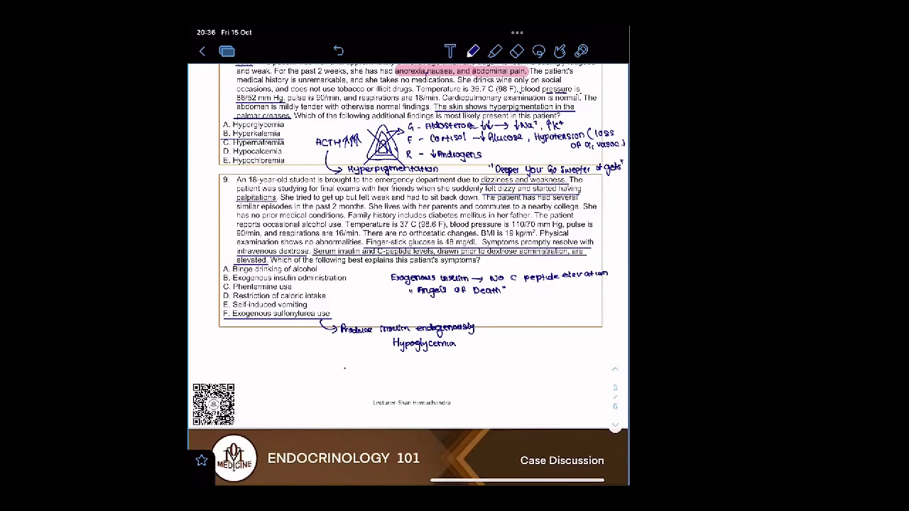
Handwrite '× C peptide' and '× Hypoglycemia causing drugs' as summary lines below question 9
{"action": "type", "text": "X C Pq"}
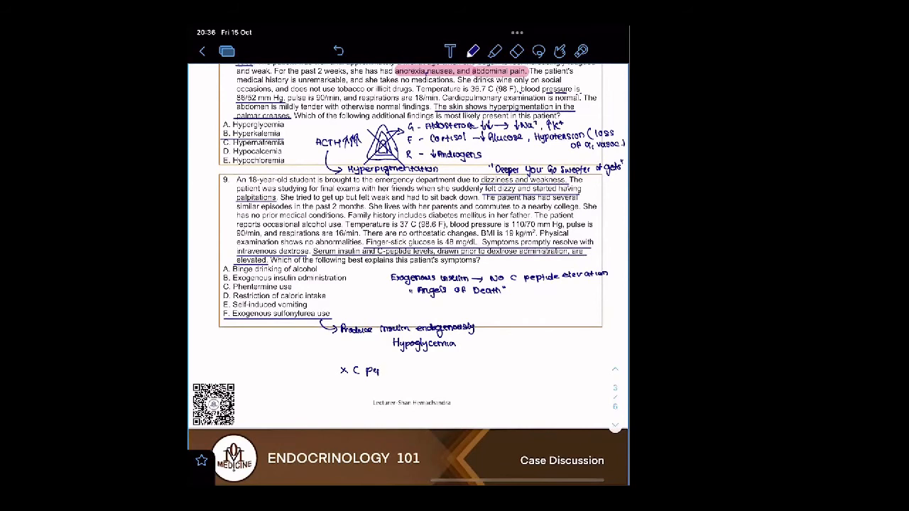
{"action": "type", "text": "peptide"}
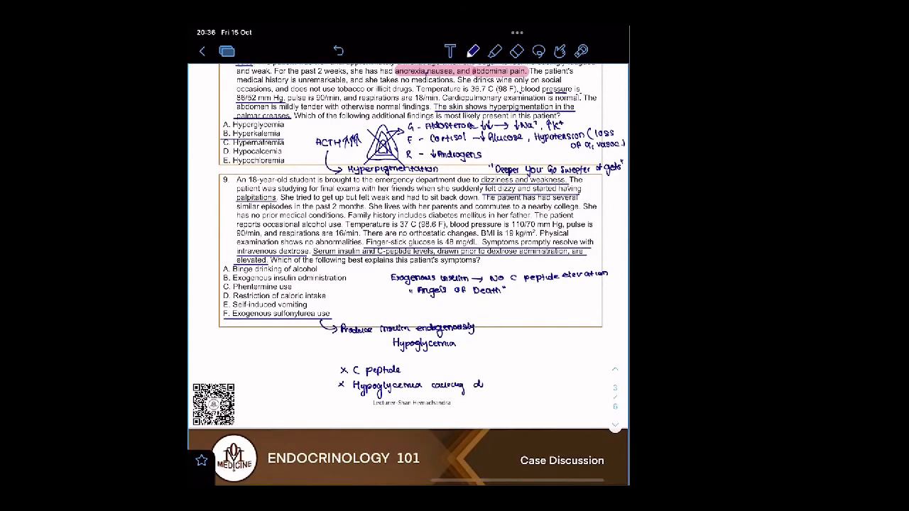
{"action": "type", "text": "drugs"}
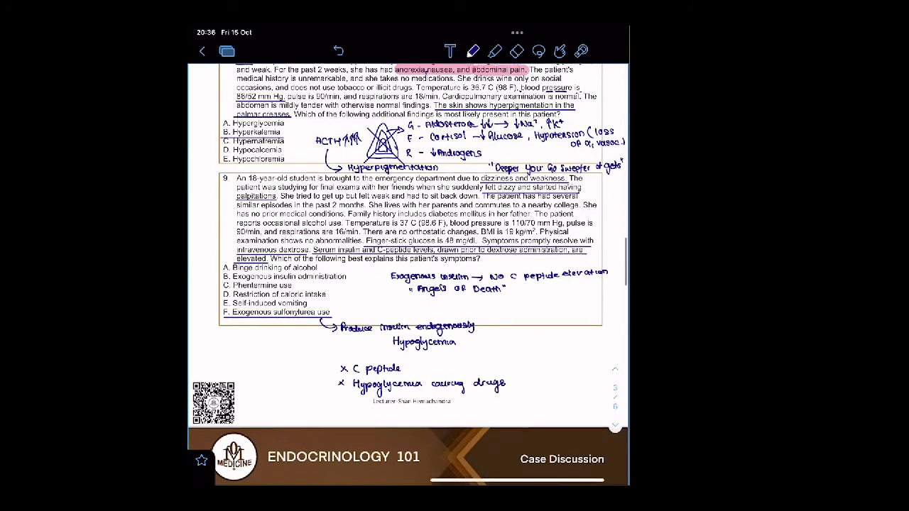
{"action": "scroll", "scroll_direction": "up", "scroll_amount": 3}
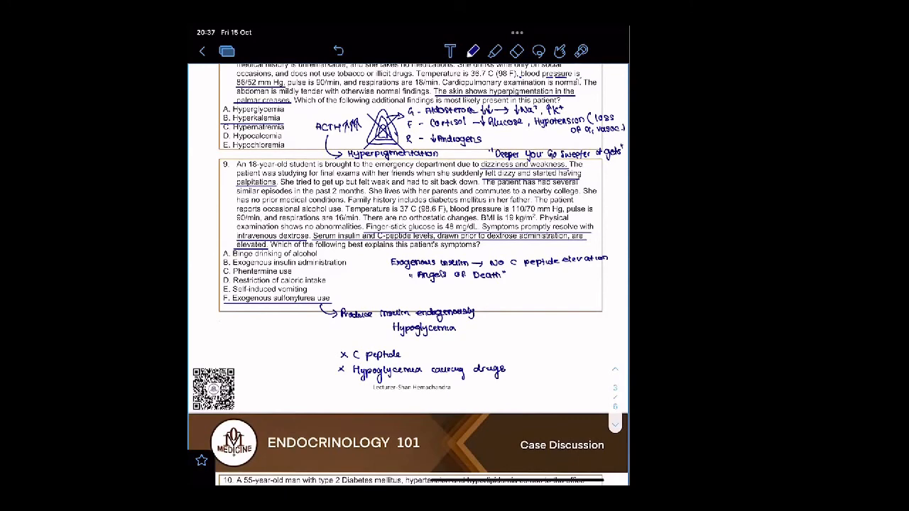
Scroll down past question 9 to questions 10, 11 and 12
{"action": "scroll", "scroll_direction": "down", "scroll_amount": 3}
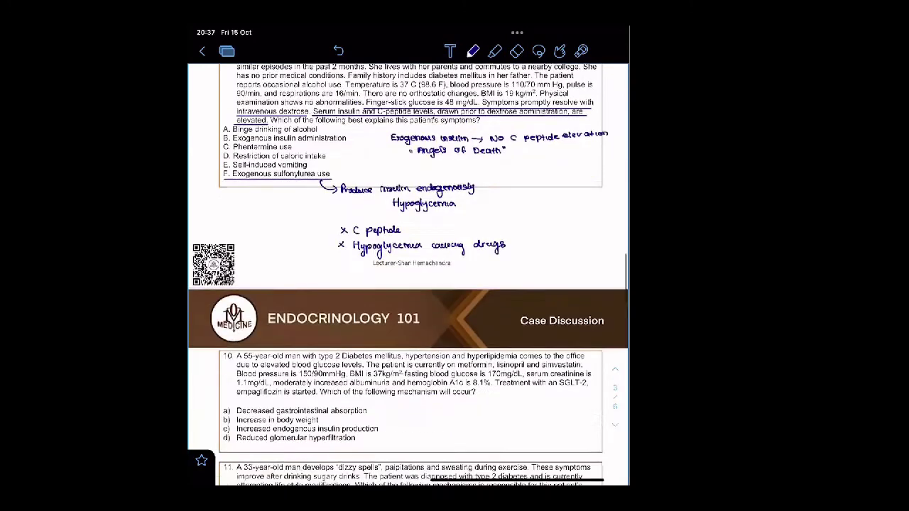
{"action": "scroll", "scroll_direction": "down", "scroll_amount": 3}
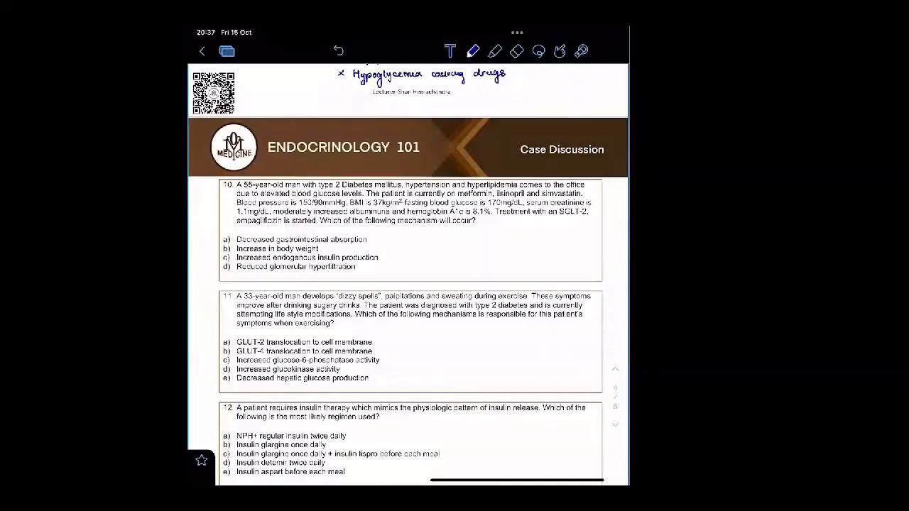